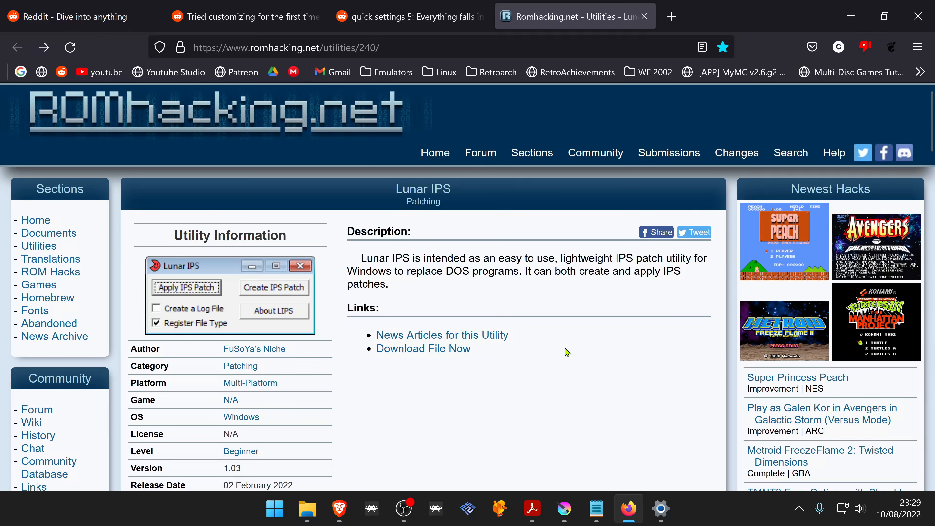
- Download the Leo Gaiden v2 patch archive from romhacking.net into the lips103 folder
scroll(down, 3)
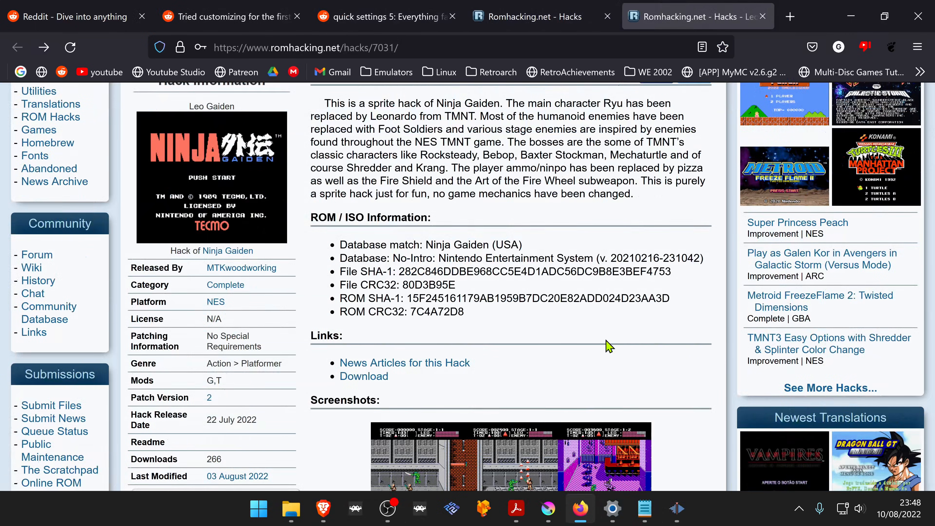
mouse_move(544, 346)
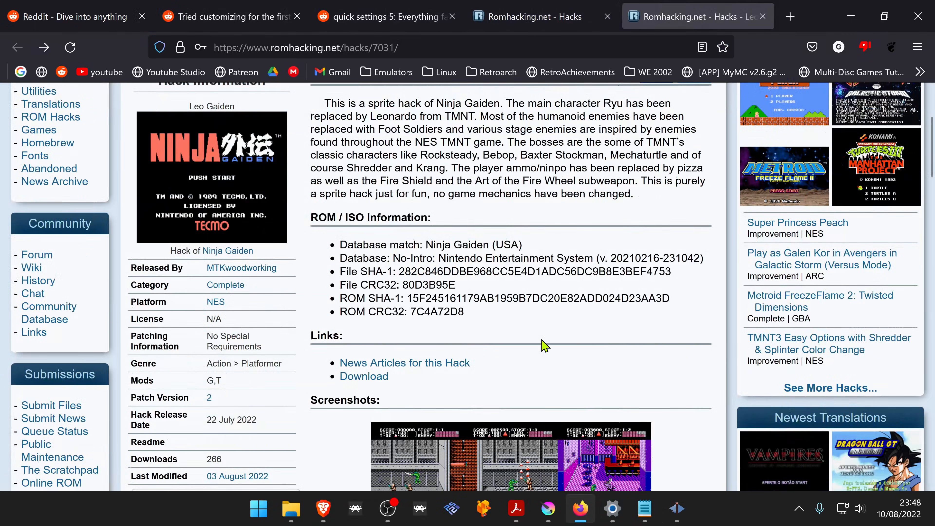
scroll(down, 3)
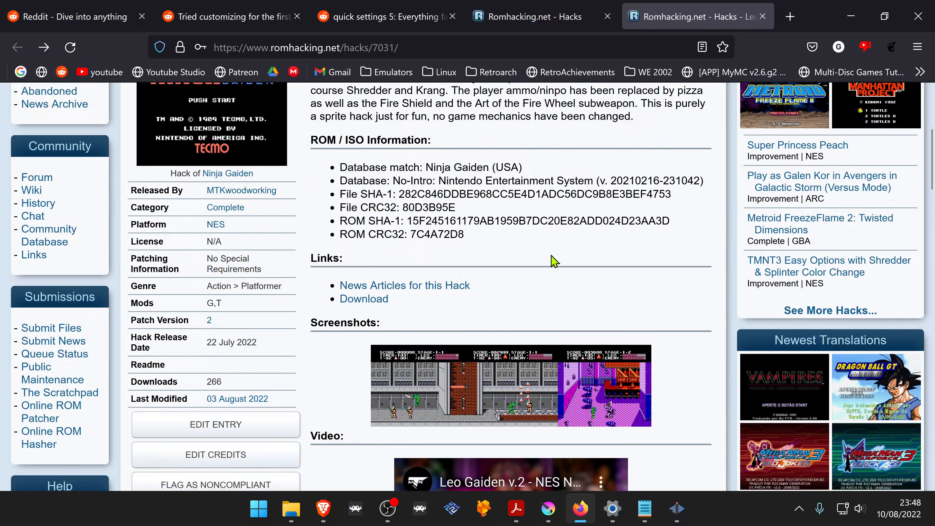
mouse_move(407, 309)
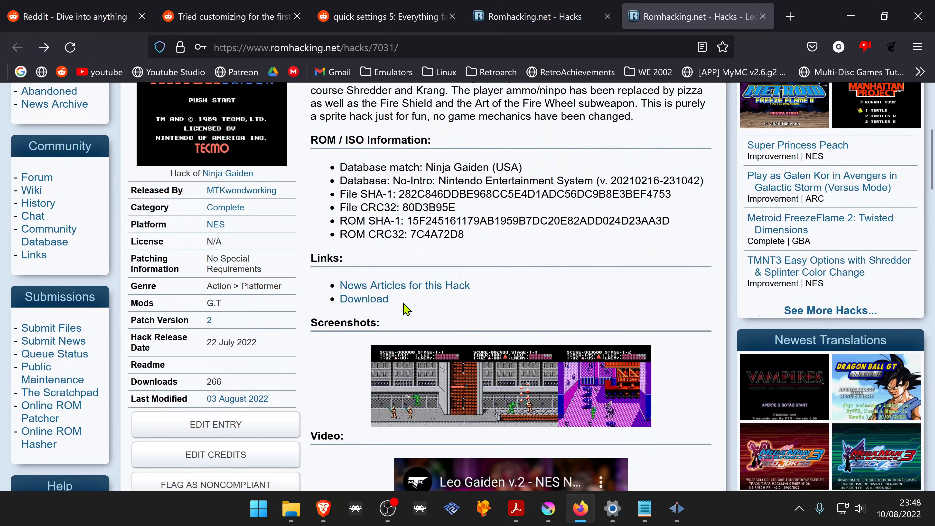
click(364, 299)
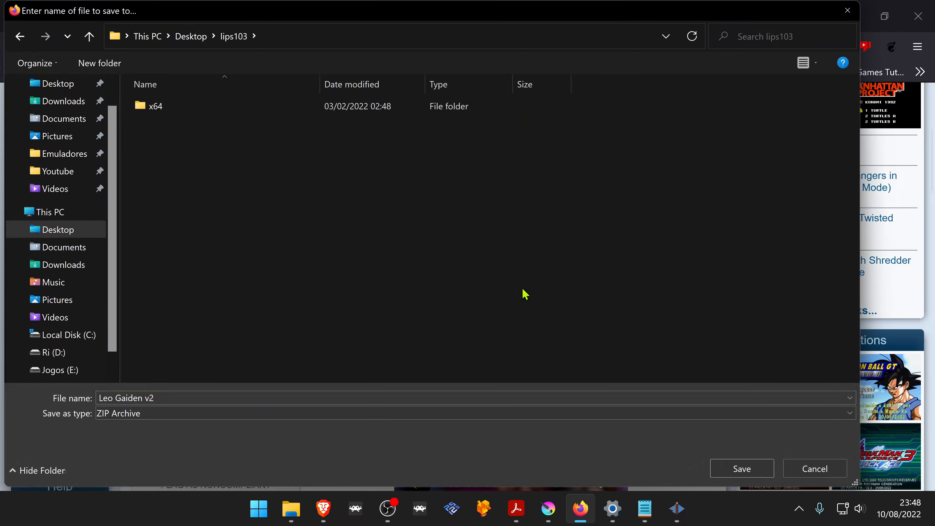
click(740, 468)
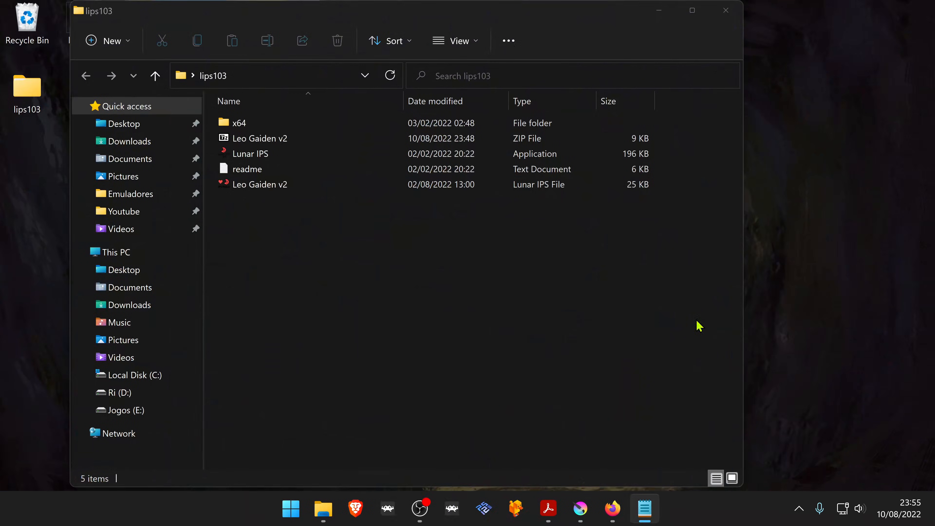
- Launch Lunar IPS from the lips103 folder and move its window to the centre
click(249, 154)
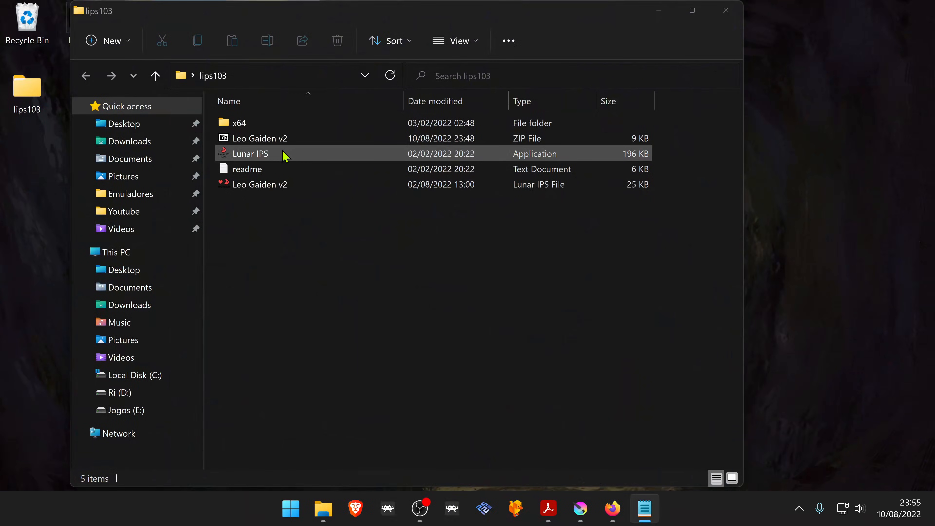
double_click(249, 153)
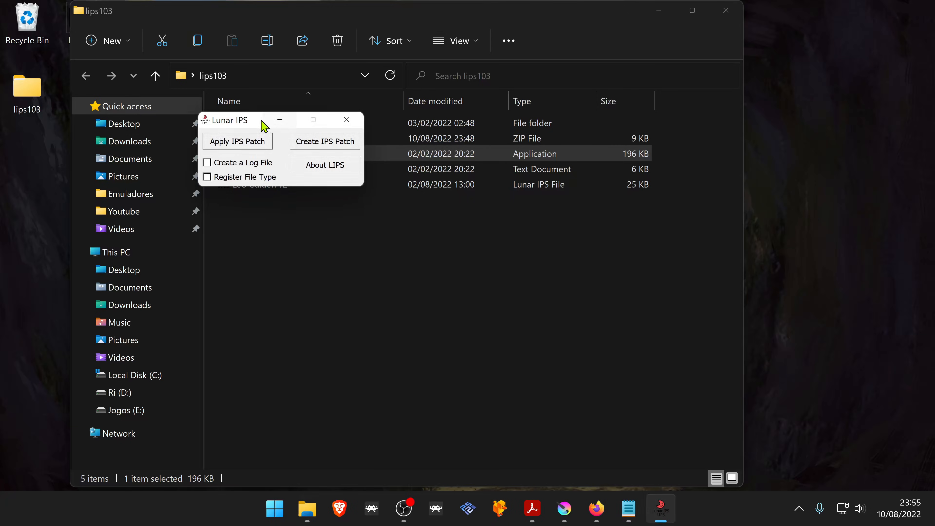
drag(229, 120, 352, 204)
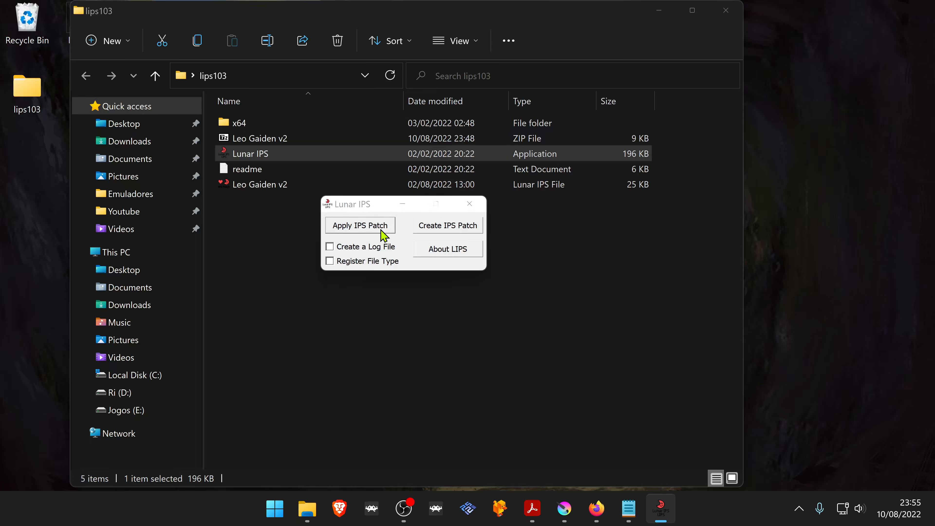
- Start Apply IPS Patch and choose Leo Gaiden v2.ips as the patch file
click(360, 226)
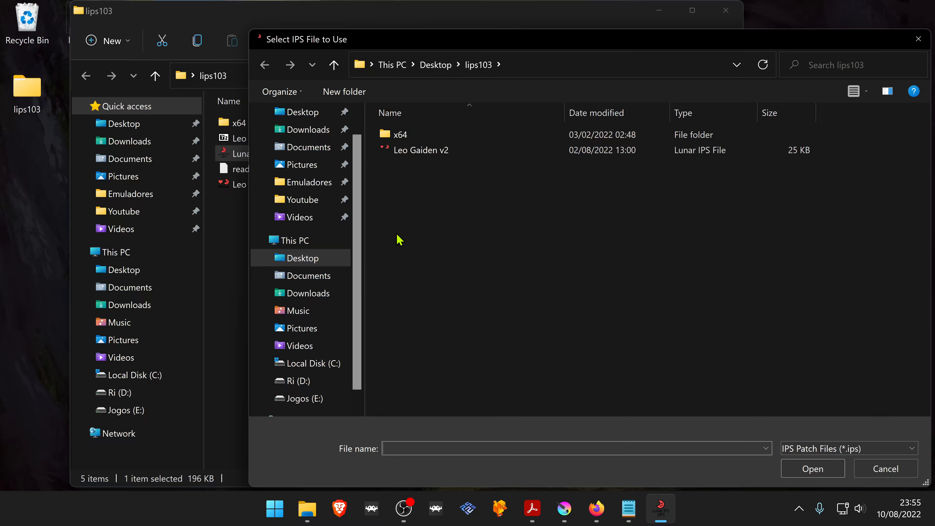
click(421, 150)
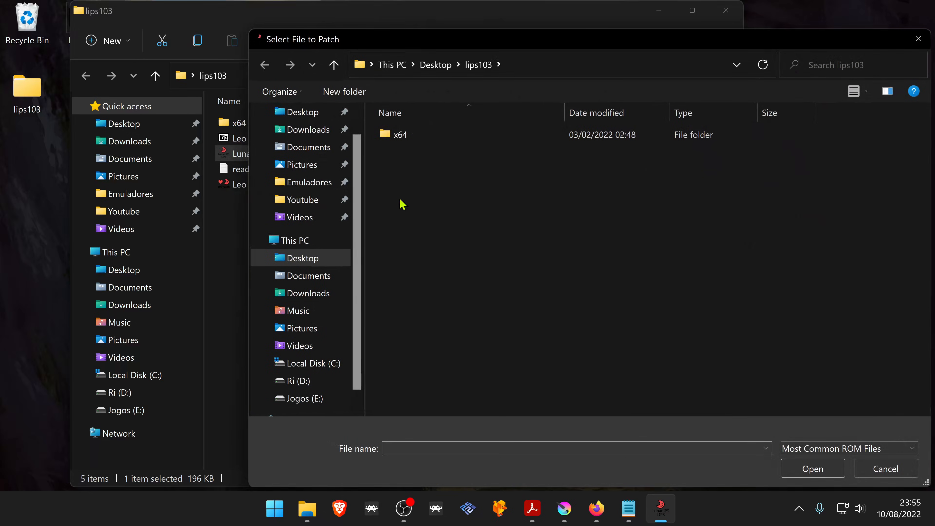
- Browse to E:\NES Rom Hacking and select the Ninja Gaiden (USA) ROM
click(306, 399)
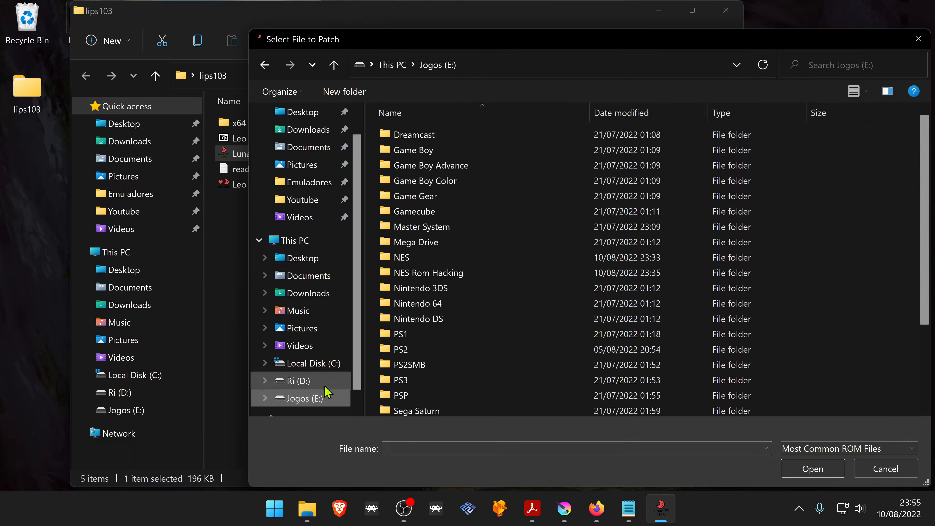
double_click(427, 272)
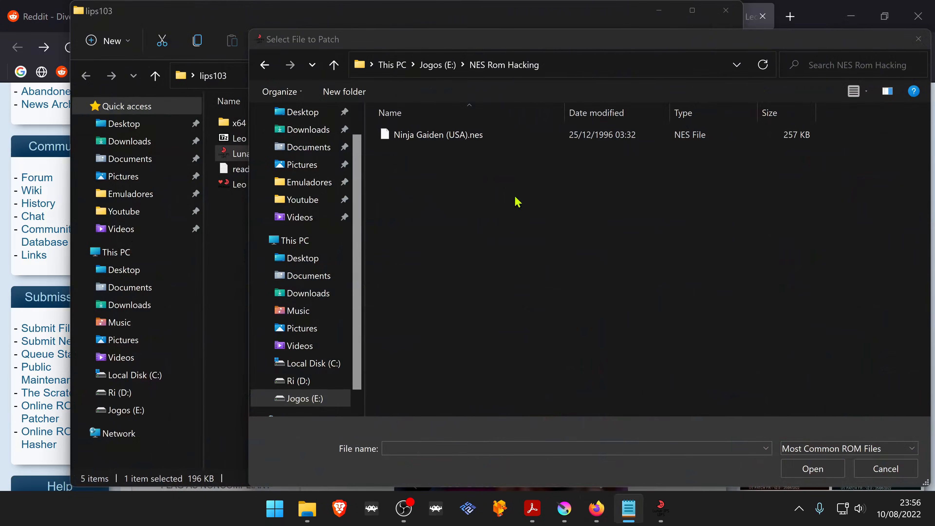
click(438, 134)
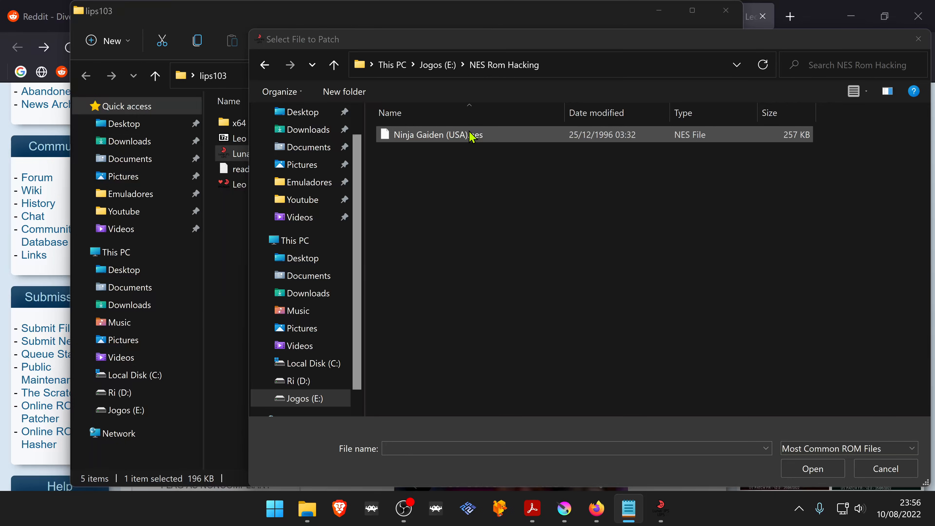
- Copy the Ninja Gaiden (USA) ROM and select the duplicate renamed Leo Gaiden.nes
right_click(430, 134)
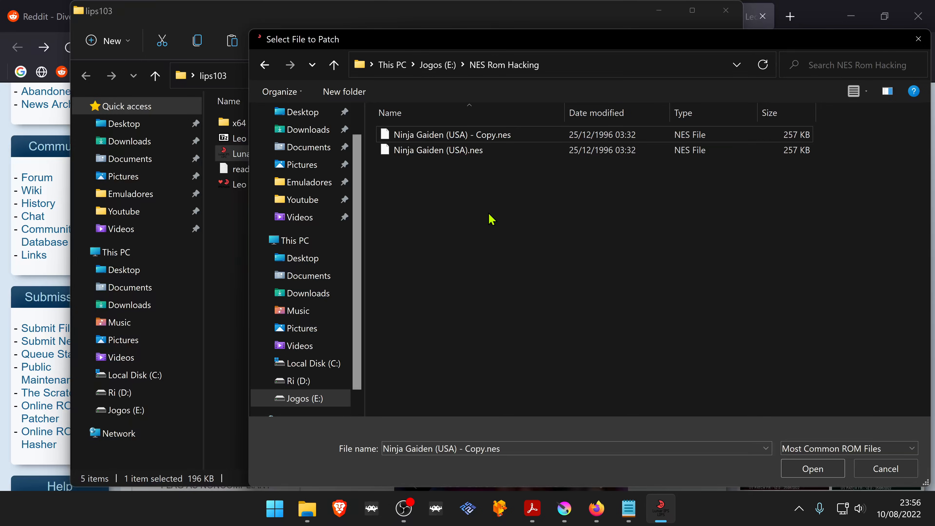
click(444, 134)
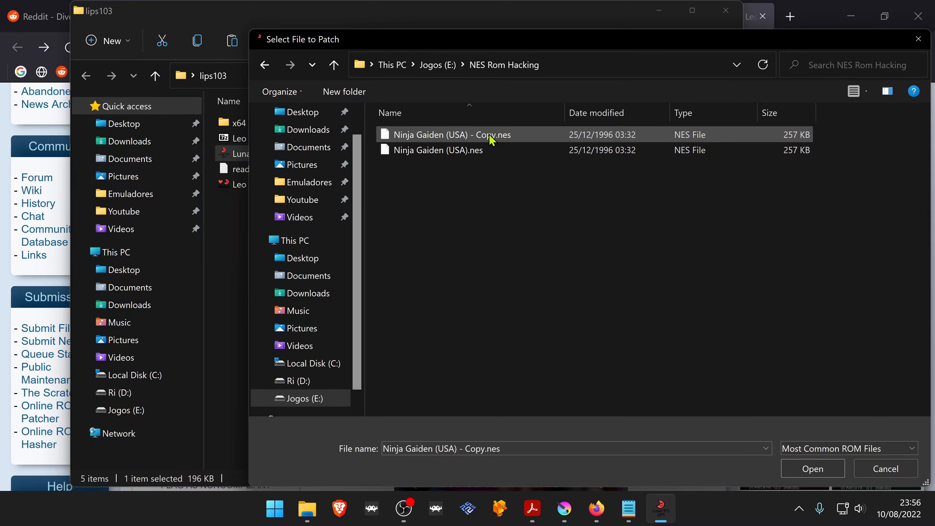
mouse_move(489, 137)
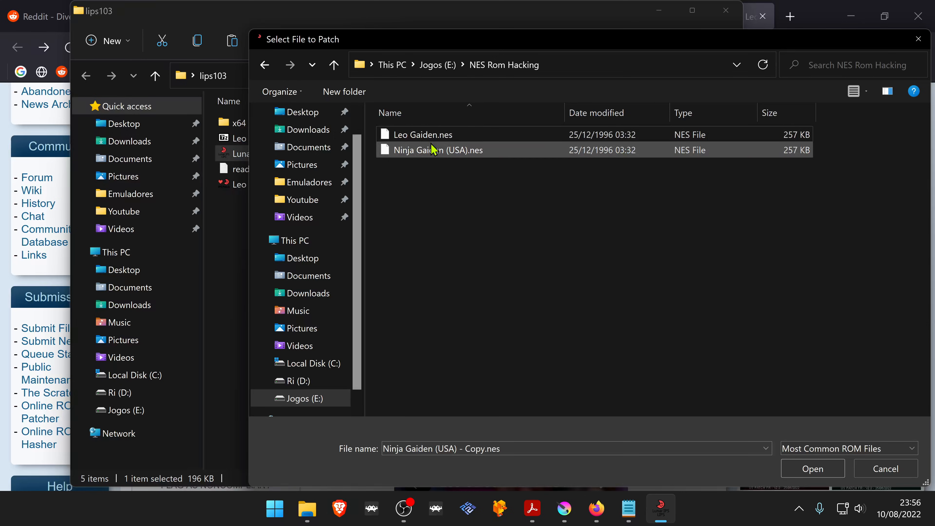
mouse_move(424, 135)
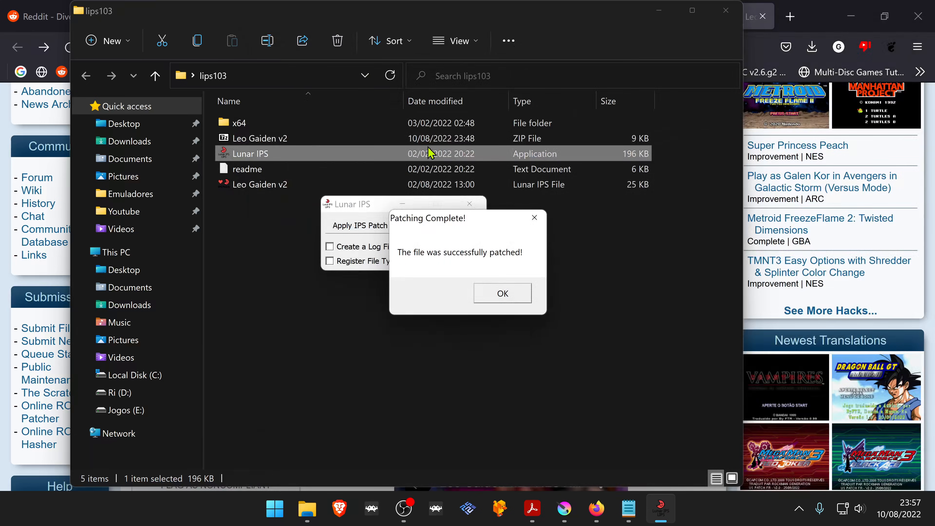
- Patch Leo Gaiden.nes and acknowledge the 'Patching Complete!' confirmation
click(502, 293)
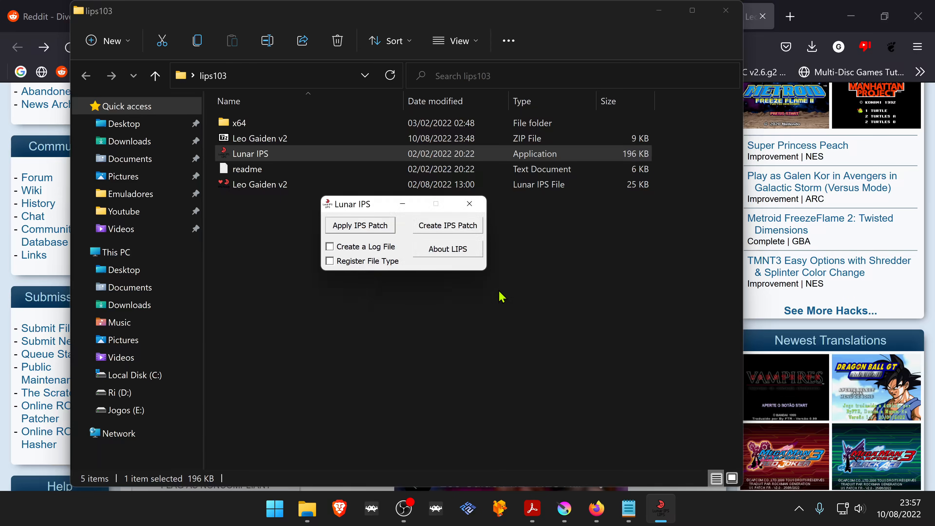